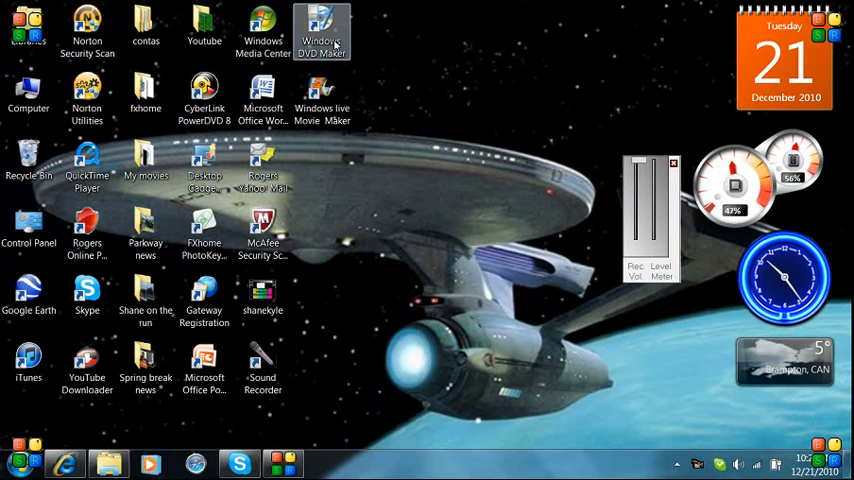
Launch Windows DVD Maker from the desktop and maximize its window
double_click(320, 30)
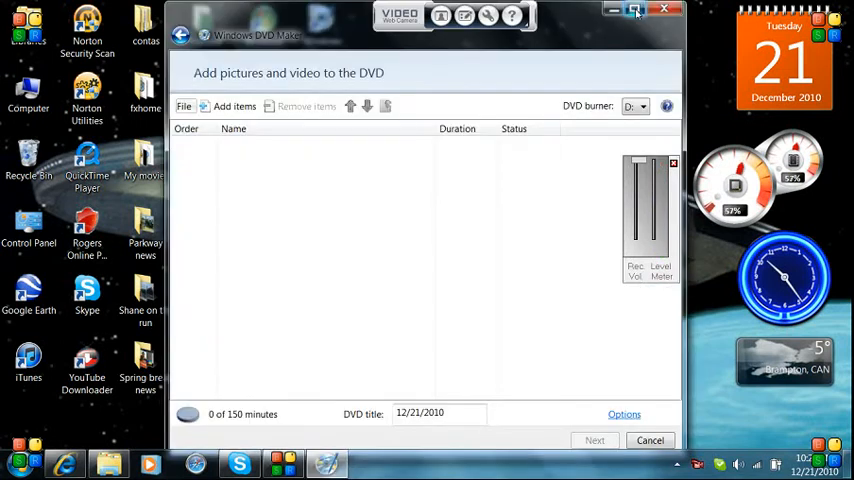
left_click(636, 8)
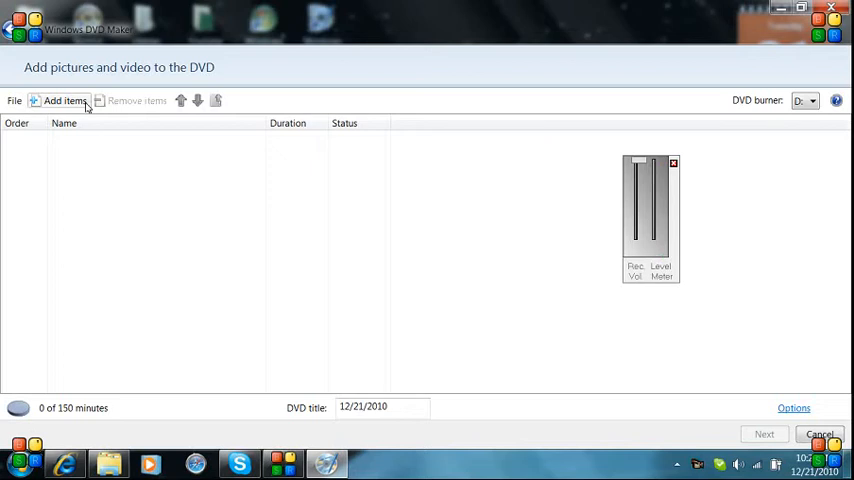
Add the 'shanekyle V' video from the shanekyleshow folder to the DVD (7:29, Ready)
left_click(64, 100)
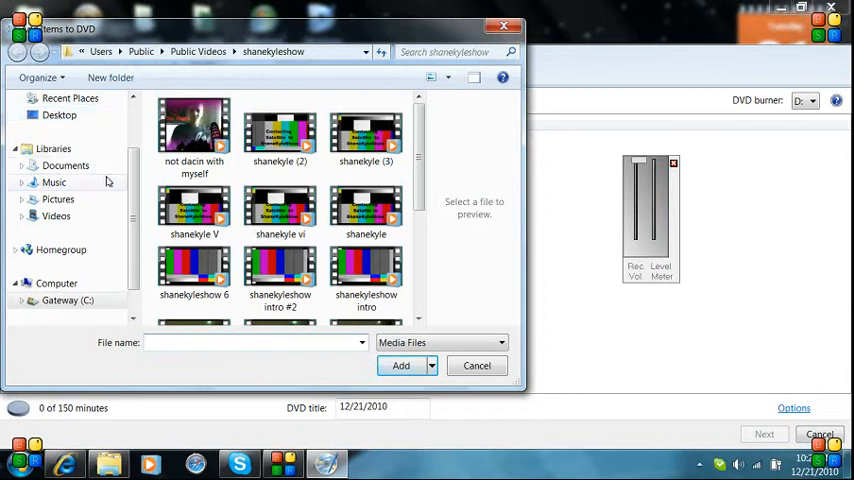
mouse_move(194, 210)
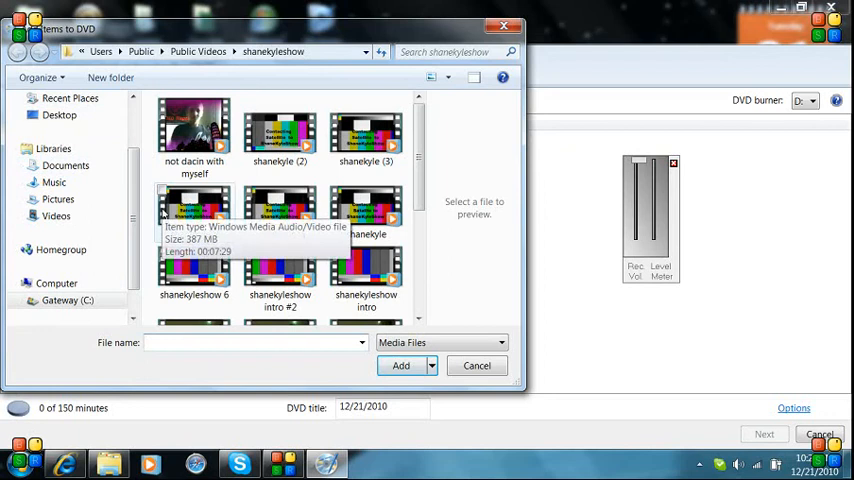
left_click(194, 210)
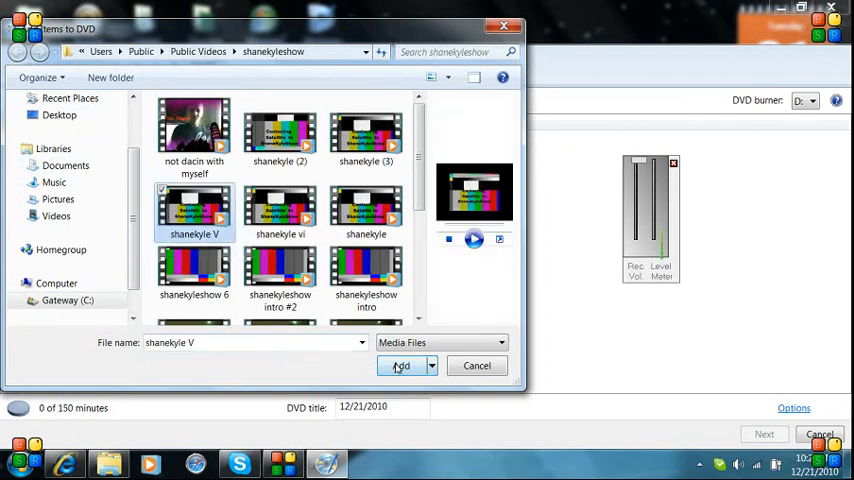
left_click(400, 364)
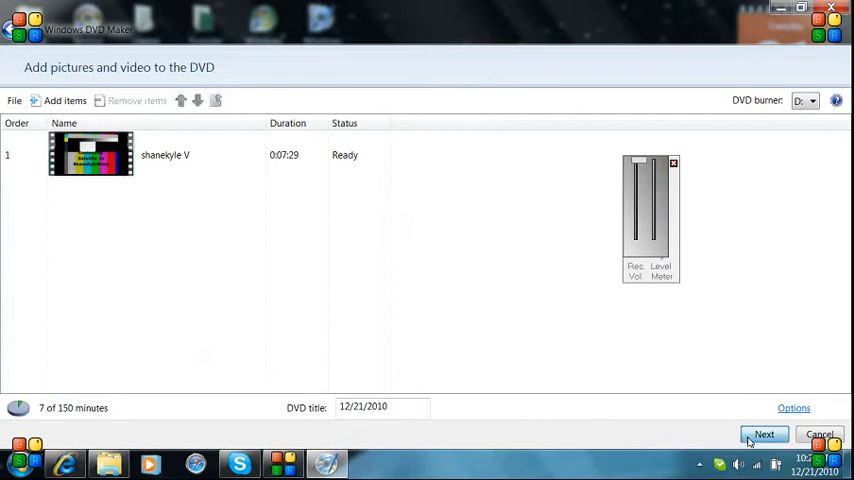
Continue to the ready-to-burn stage and browse down the Menu Styles list
left_click(764, 434)
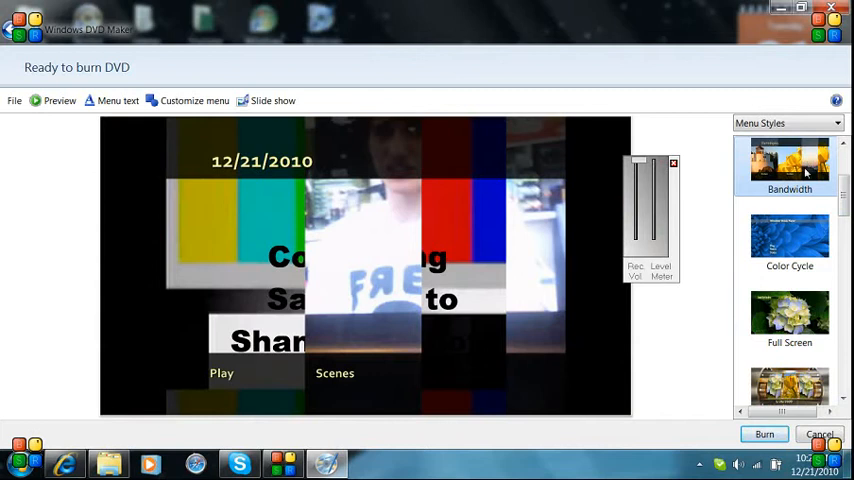
mouse_move(712, 220)
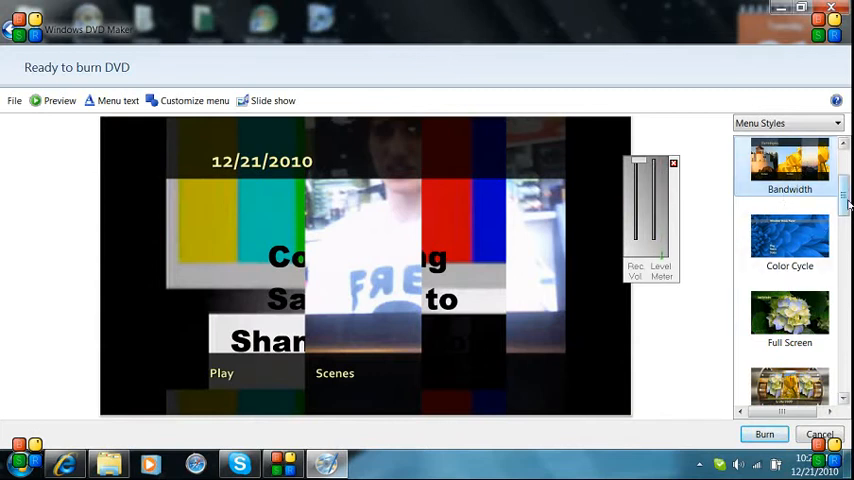
scroll("down", 3)
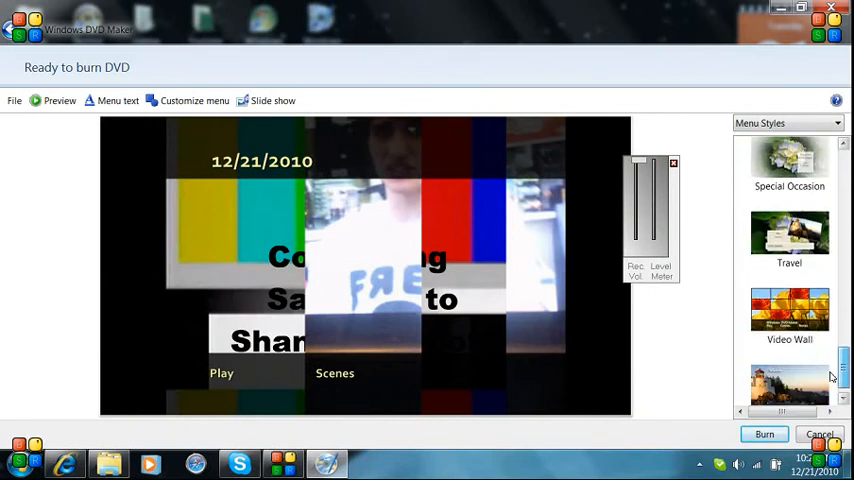
scroll("down", 3)
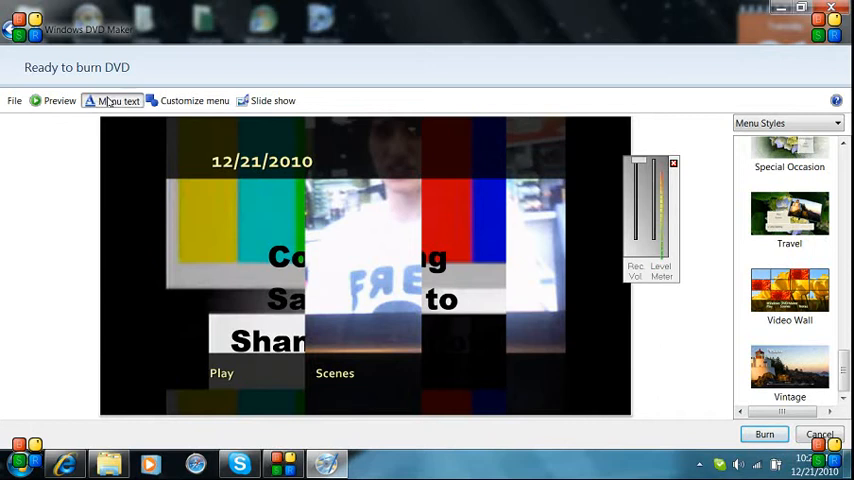
Change the DVD menu title text to 'ShaneKyleShow Episode V' and apply it
left_click(118, 100)
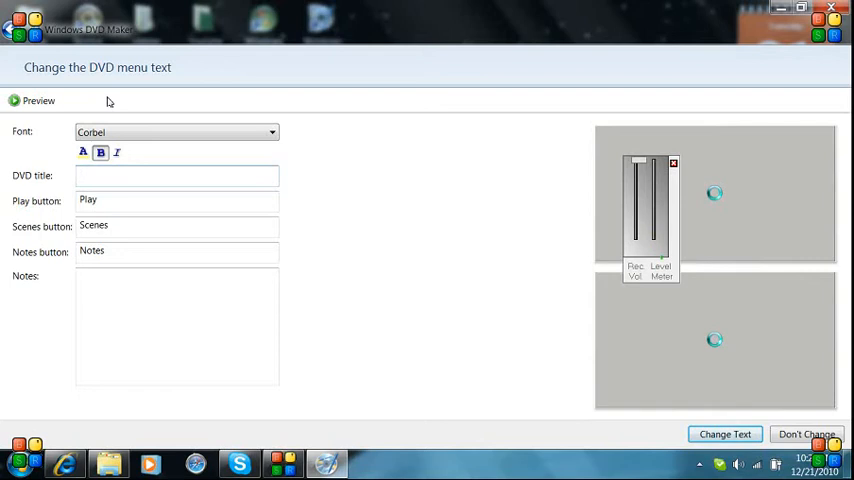
left_click(176, 176)
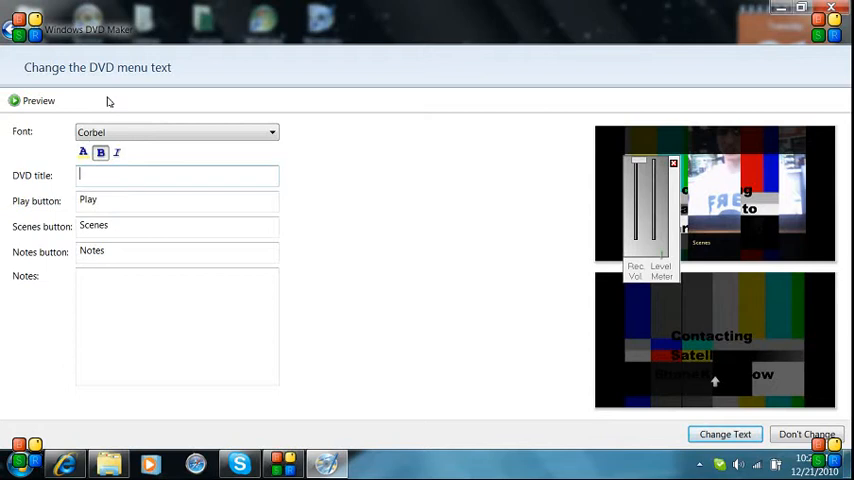
type("Shane")
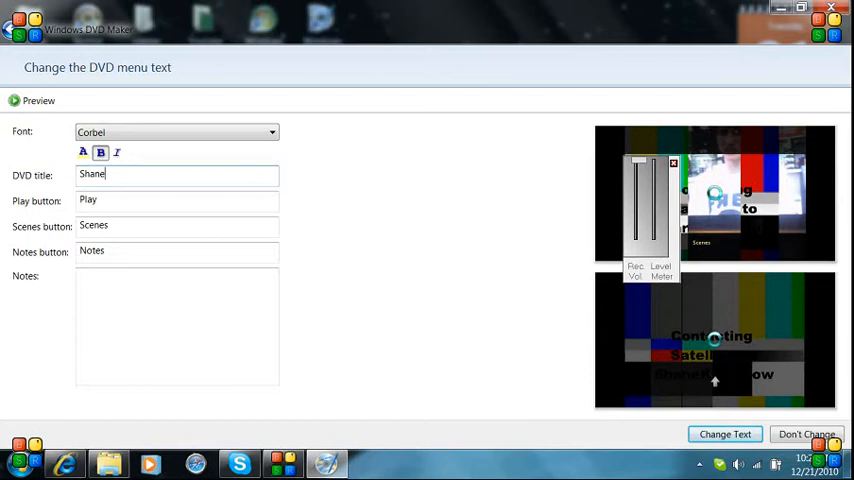
type("KyleSh")
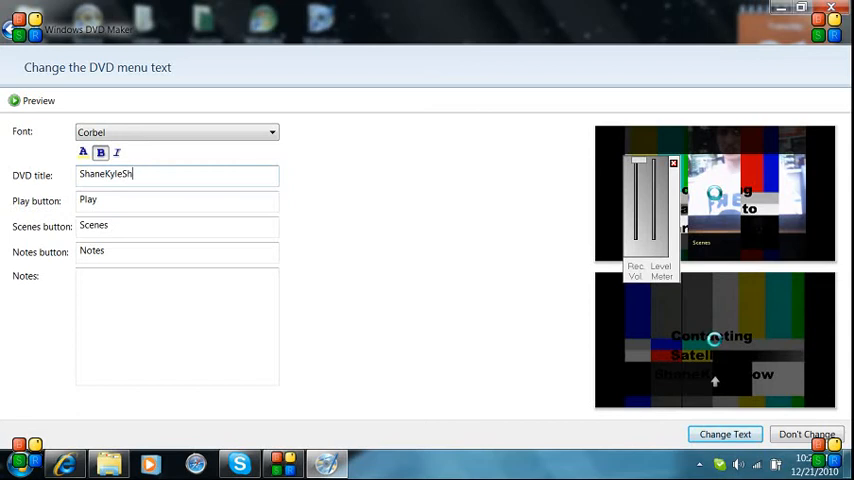
key("Backspace")
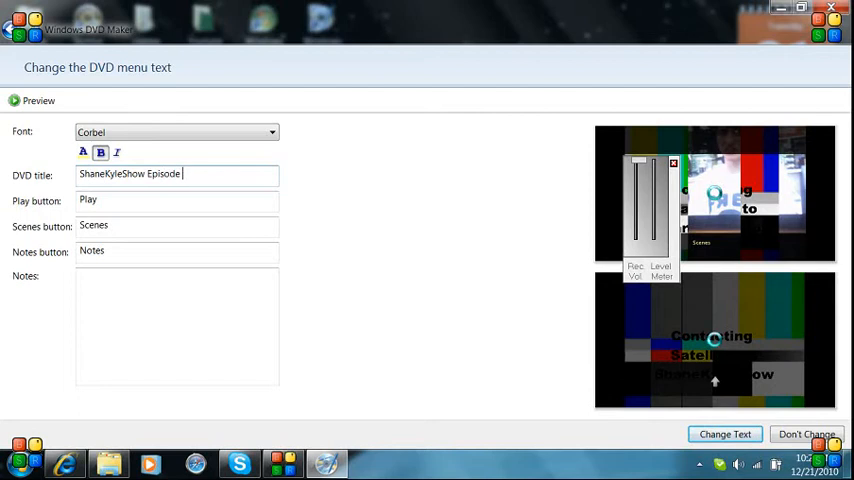
type("V")
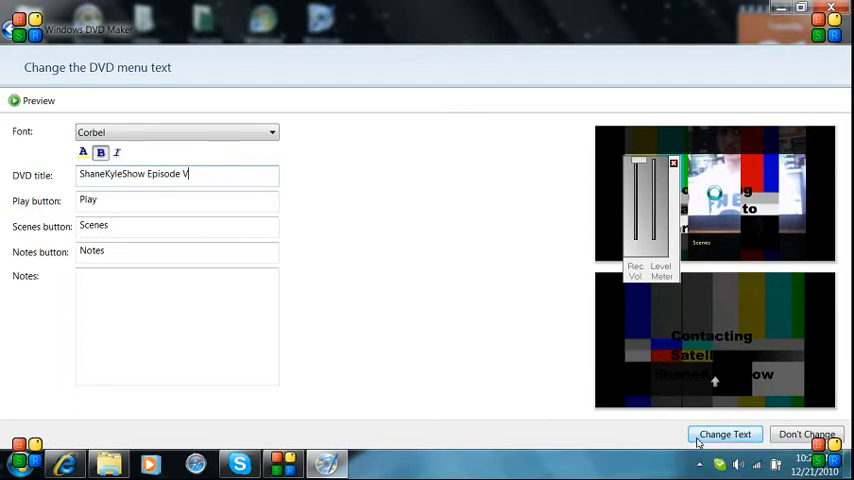
left_click(724, 434)
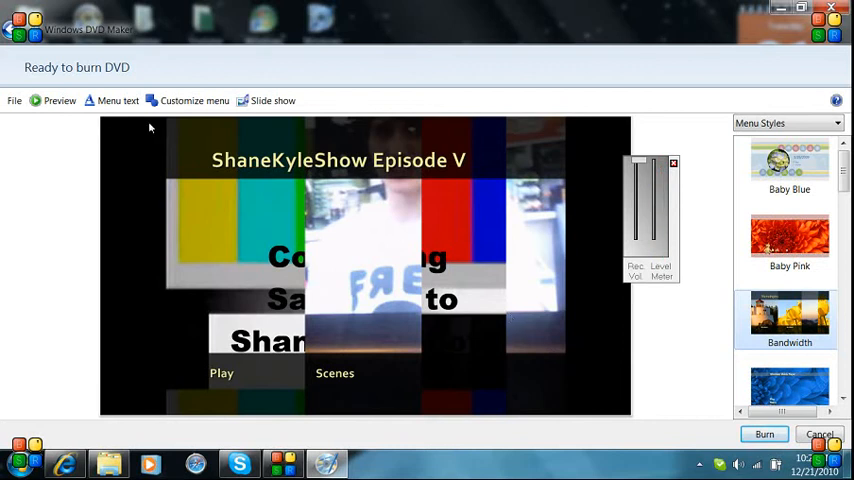
mouse_move(190, 100)
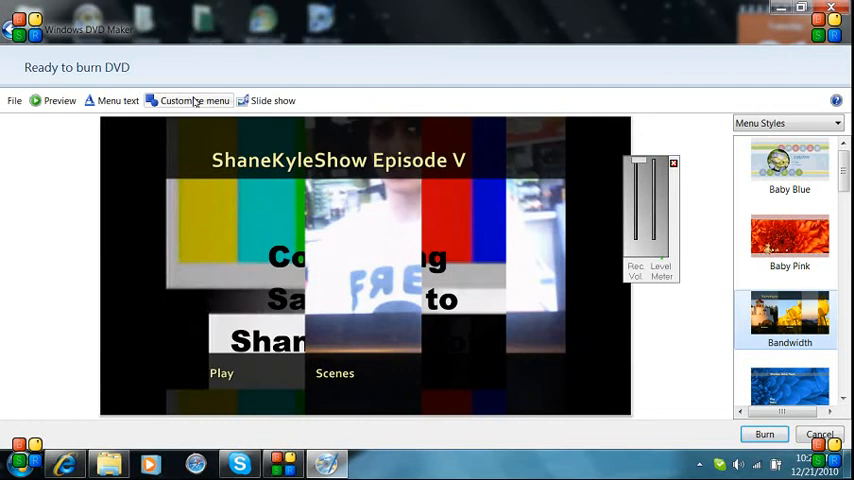
Bring up the Customize the DVD menu style page with font, video, audio and scenes options
left_click(194, 100)
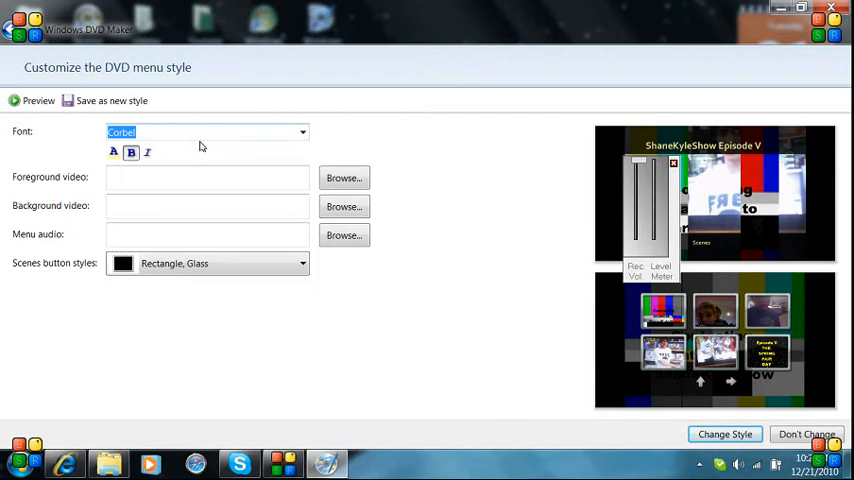
mouse_move(344, 178)
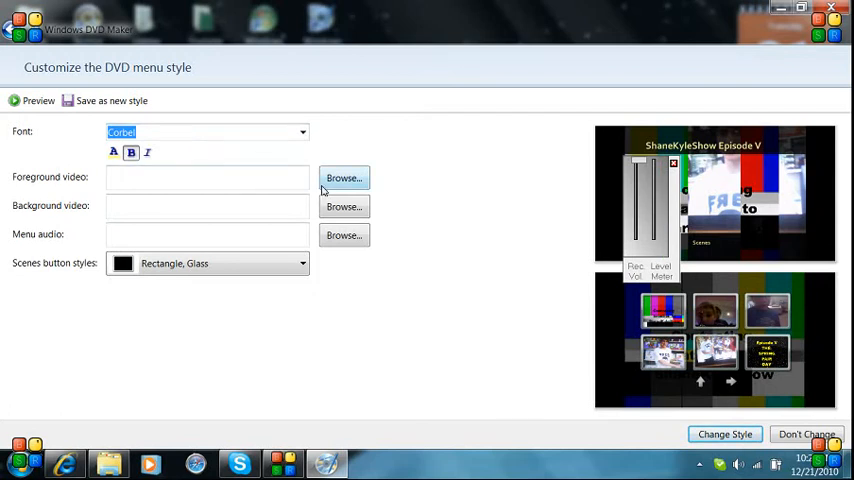
mouse_move(324, 188)
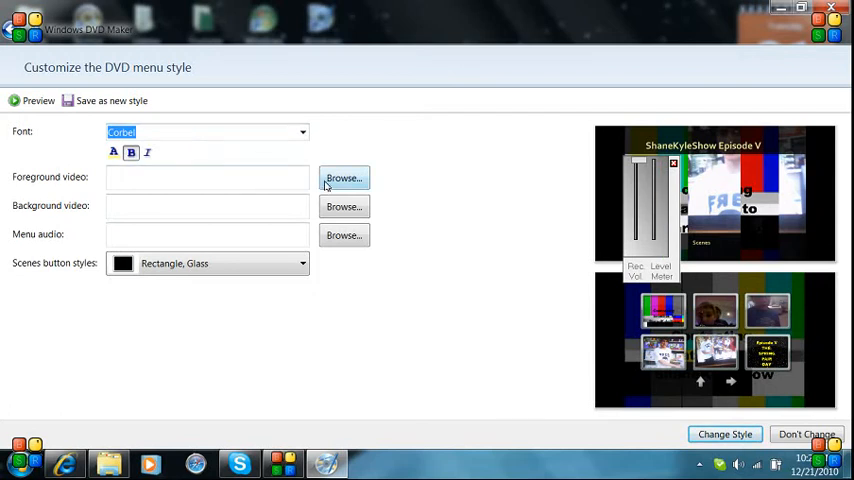
Set 'not dacin with myself' as the menu foreground video and '151357' as the background video
left_click(344, 178)
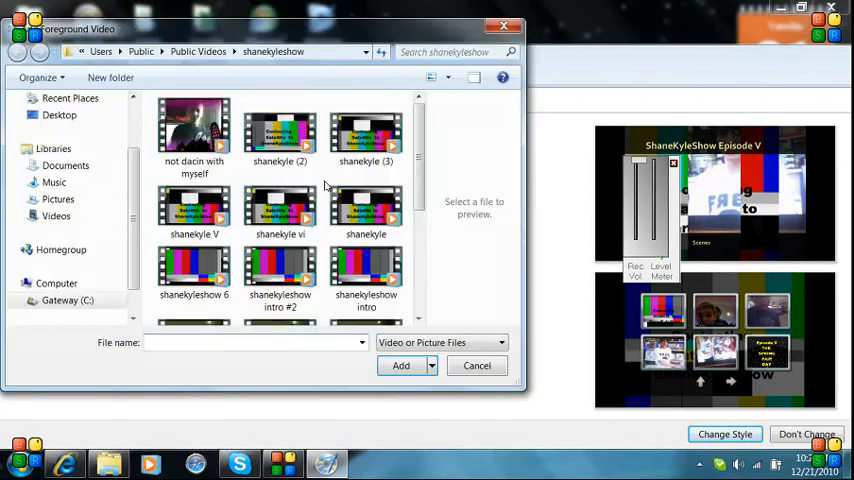
left_click(194, 128)
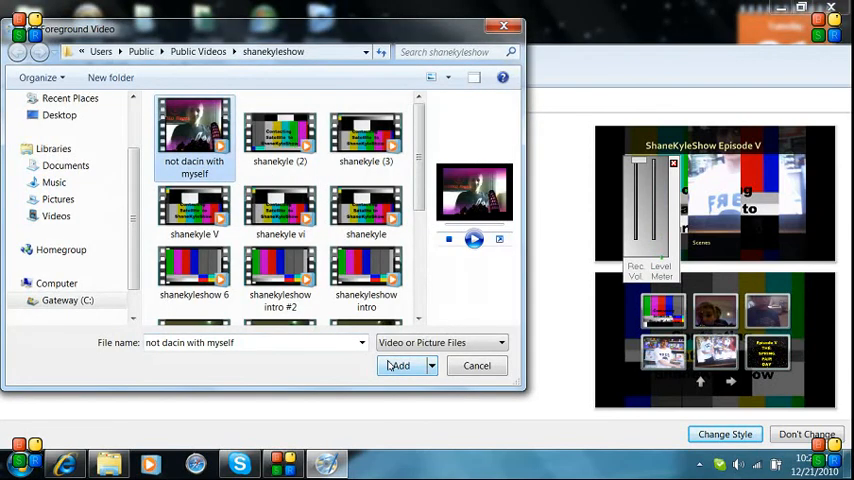
left_click(400, 364)
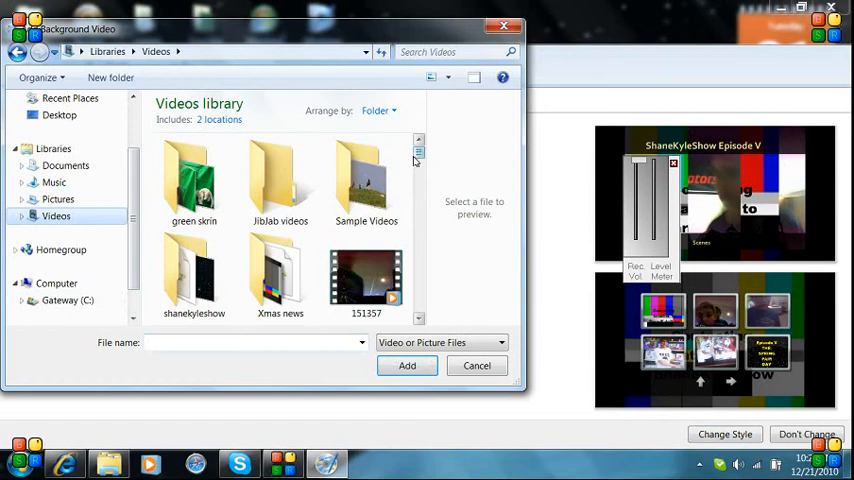
left_click(366, 276)
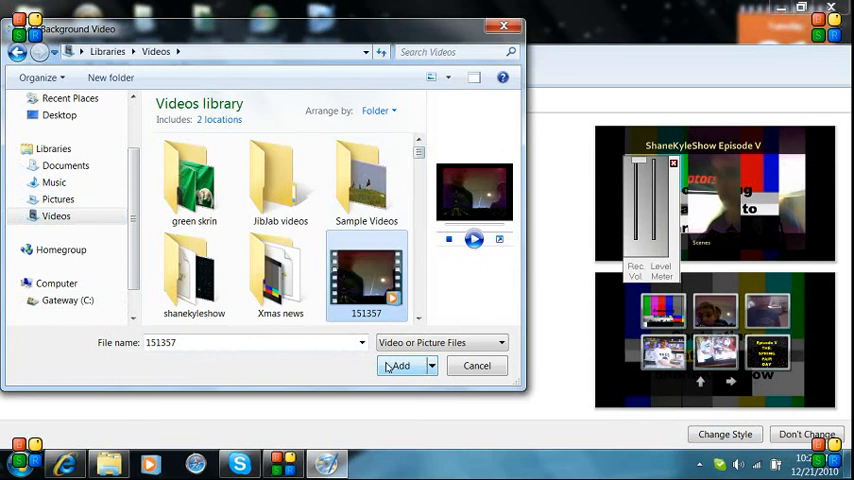
left_click(400, 364)
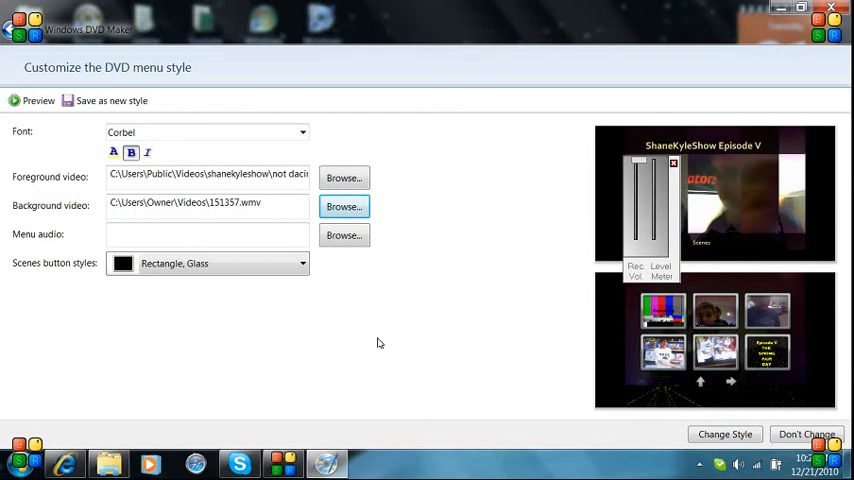
mouse_move(396, 258)
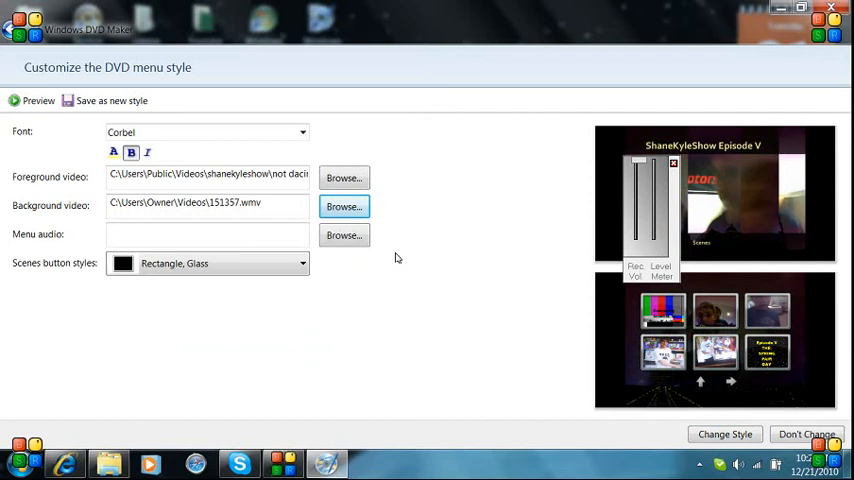
Set '01-sean_kingston-fire_burning' from the Music library as menu audio and apply the style changes
left_click(344, 234)
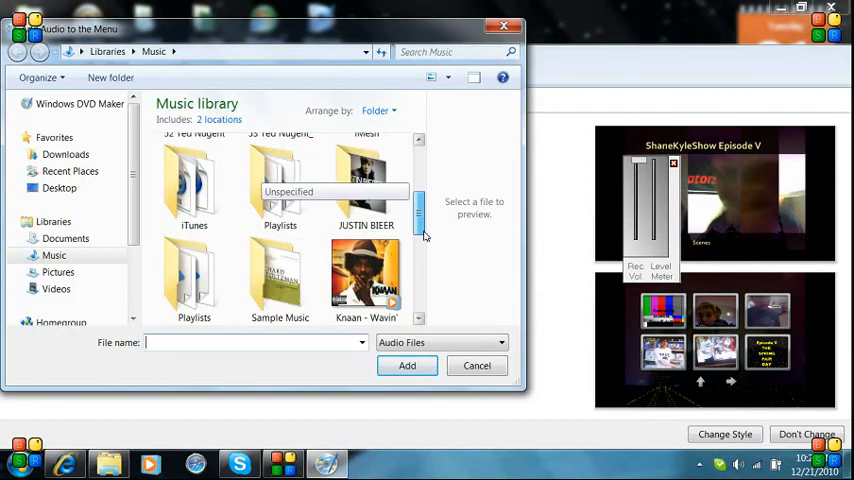
scroll("down", 3)
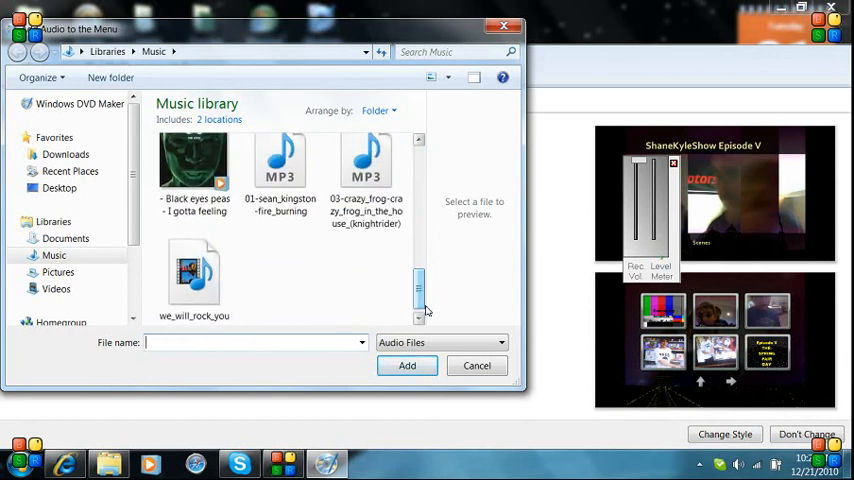
mouse_move(404, 304)
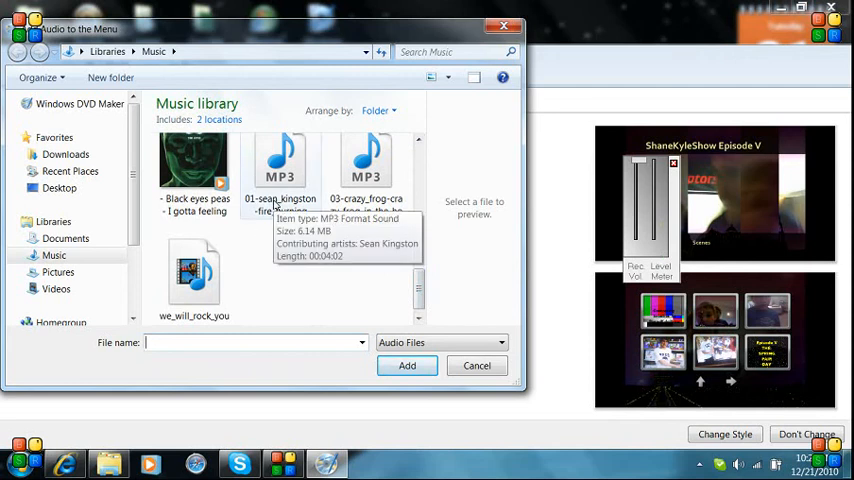
left_click(280, 176)
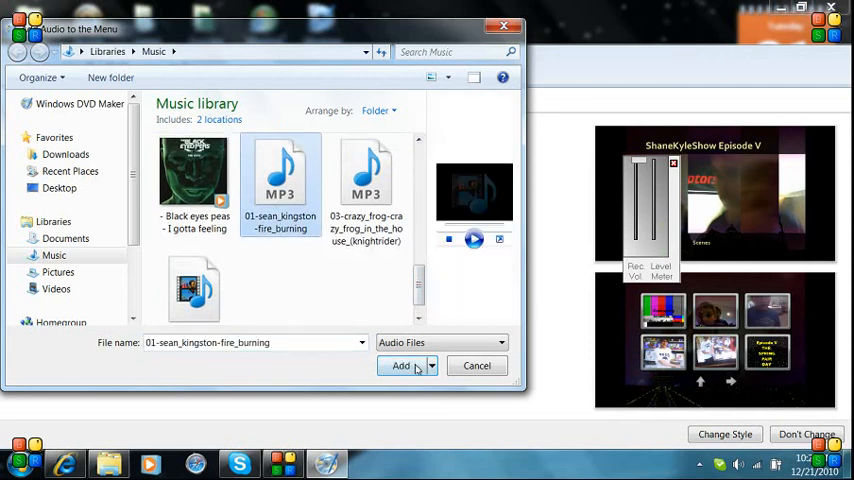
left_click(400, 364)
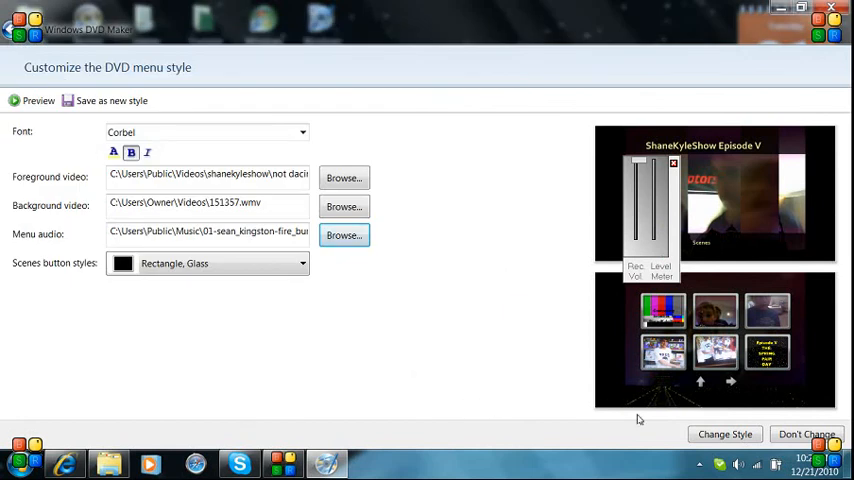
left_click(724, 434)
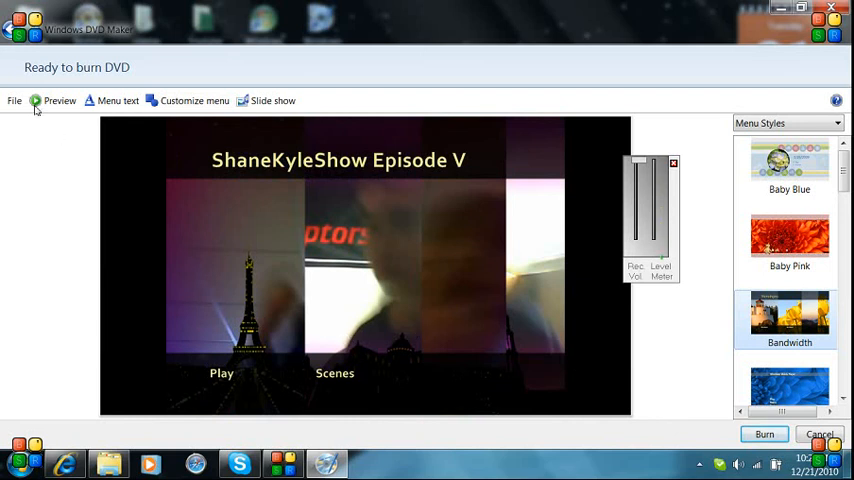
mouse_move(96, 172)
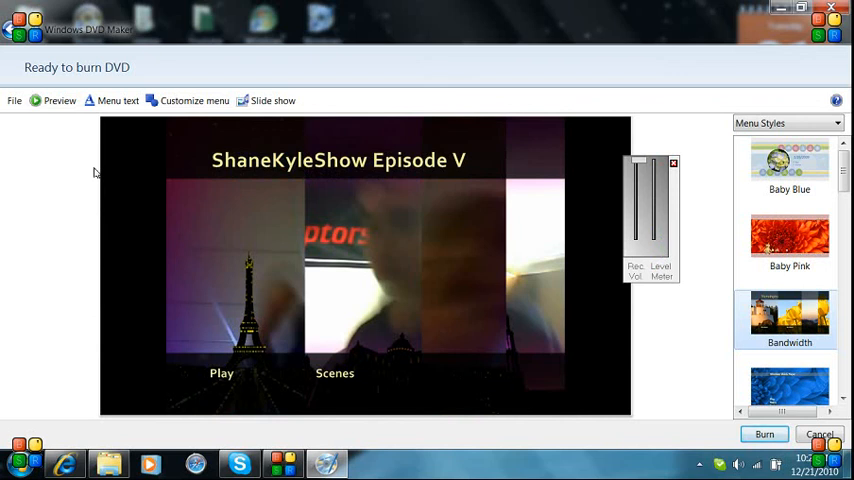
mouse_move(96, 198)
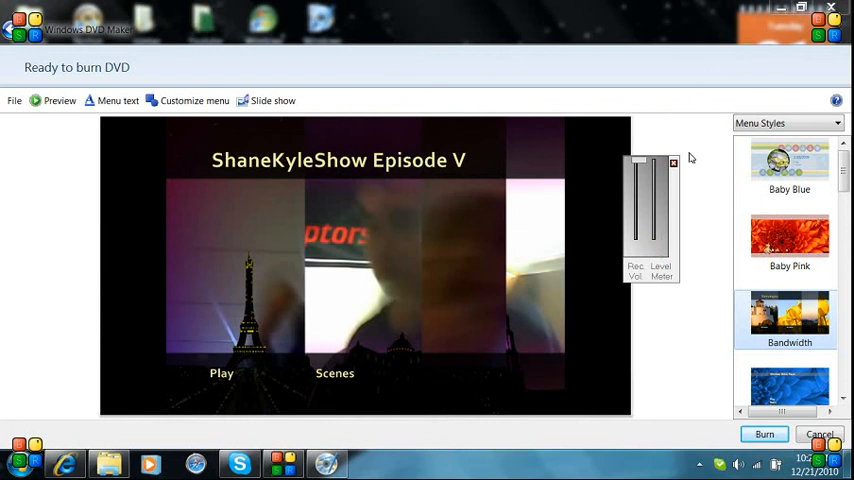
mouse_move(668, 412)
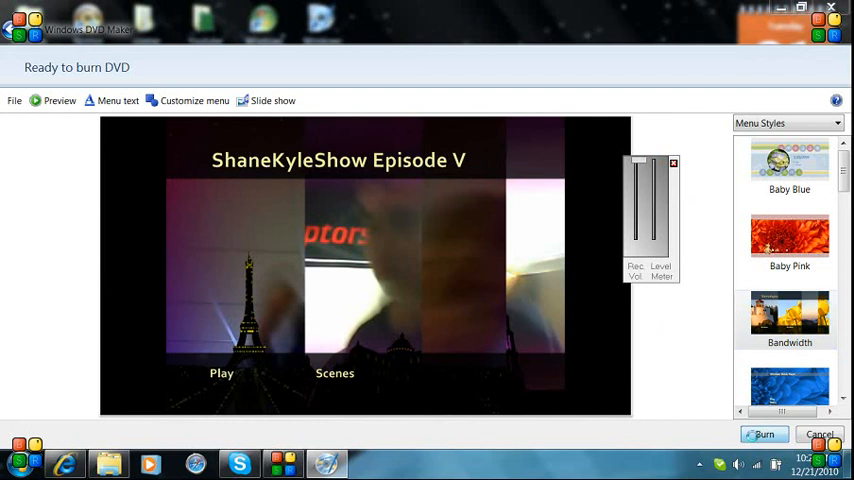
Start burning the DVD, confirming the overwrite of existing data on the disc
left_click(764, 434)
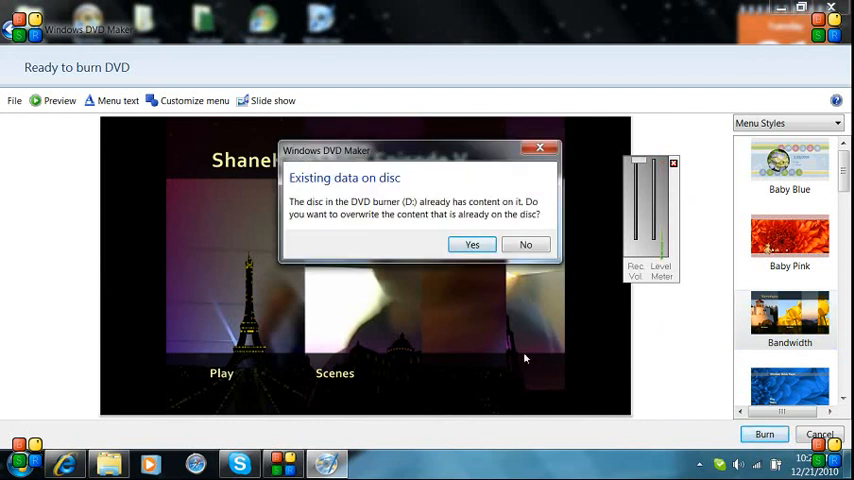
mouse_move(424, 292)
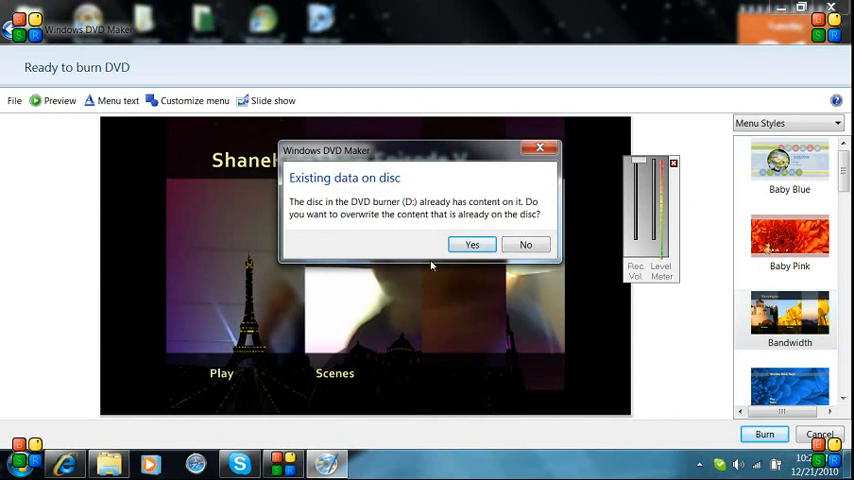
mouse_move(432, 264)
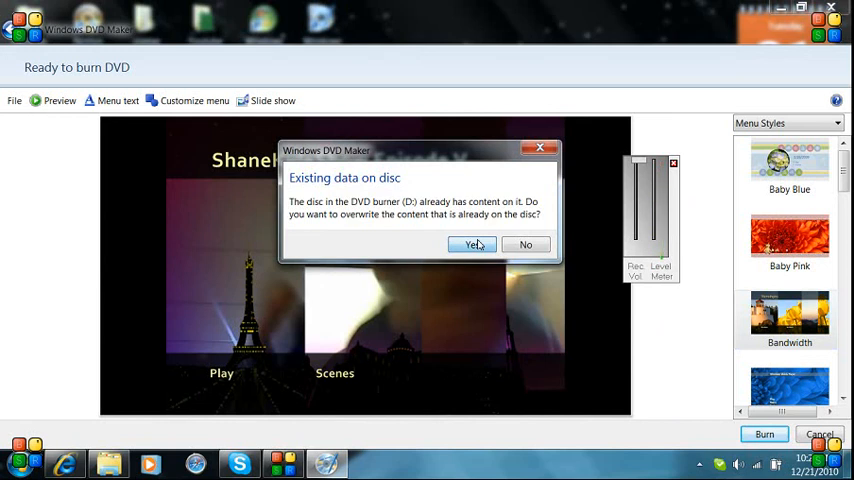
left_click(472, 244)
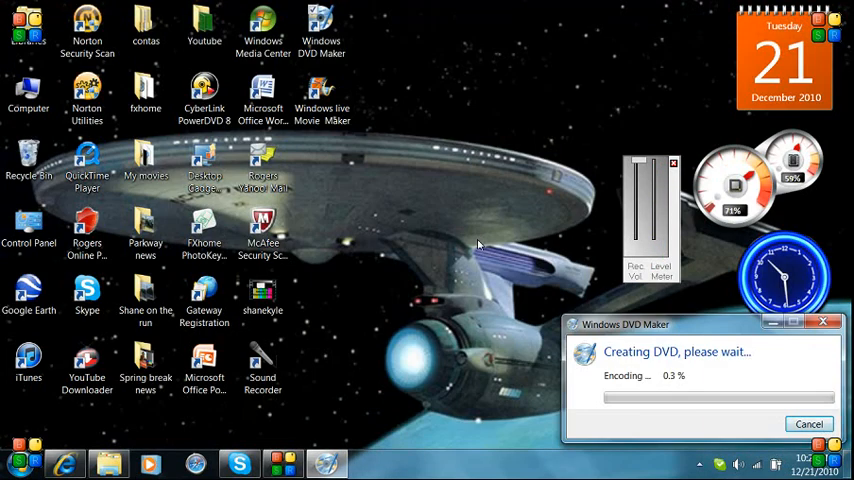